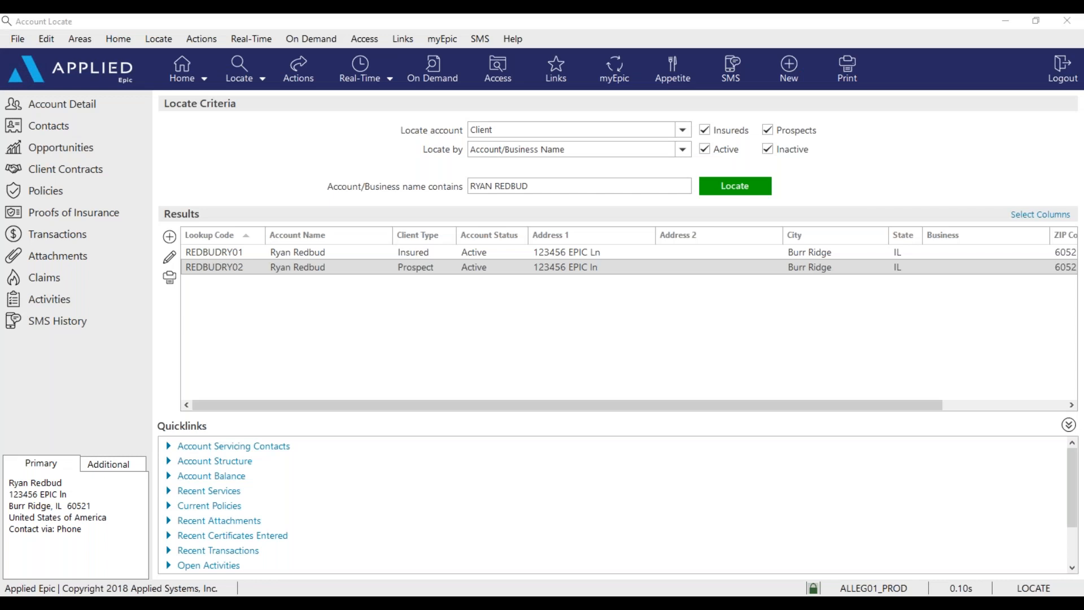
{"action": "mouse_move", "coordinate": [318, 296]}
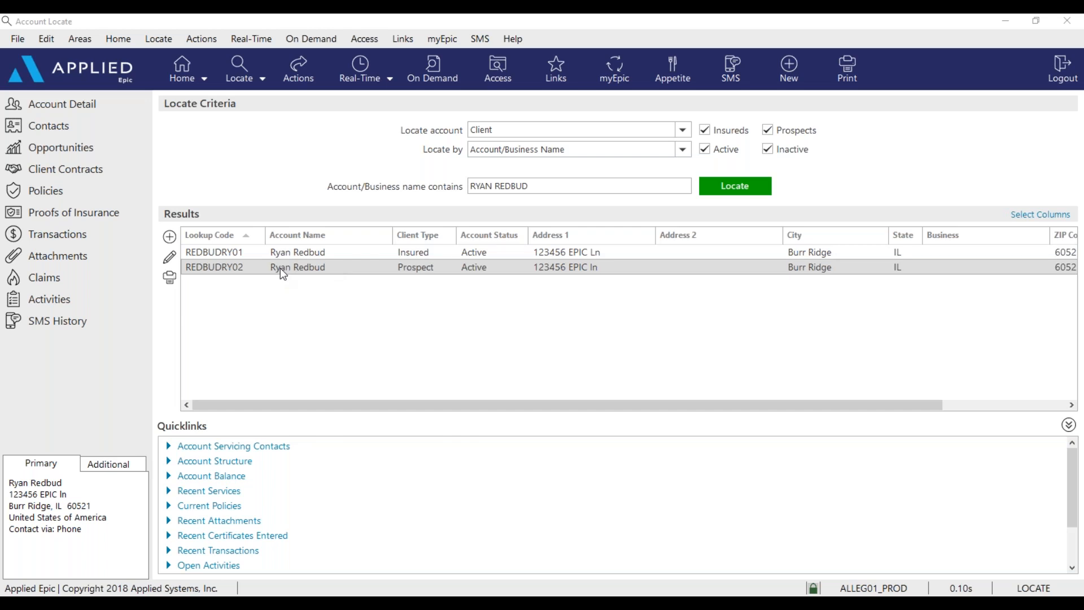
{"action": "mouse_move", "coordinate": [182, 220]}
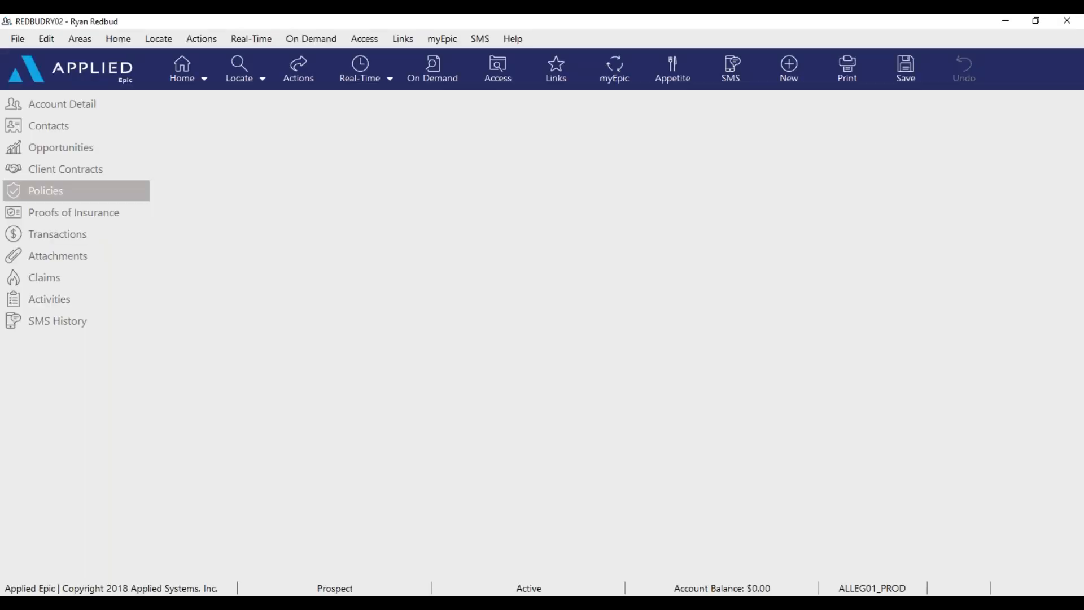
{"action": "left_click", "coordinate": [46, 190]}
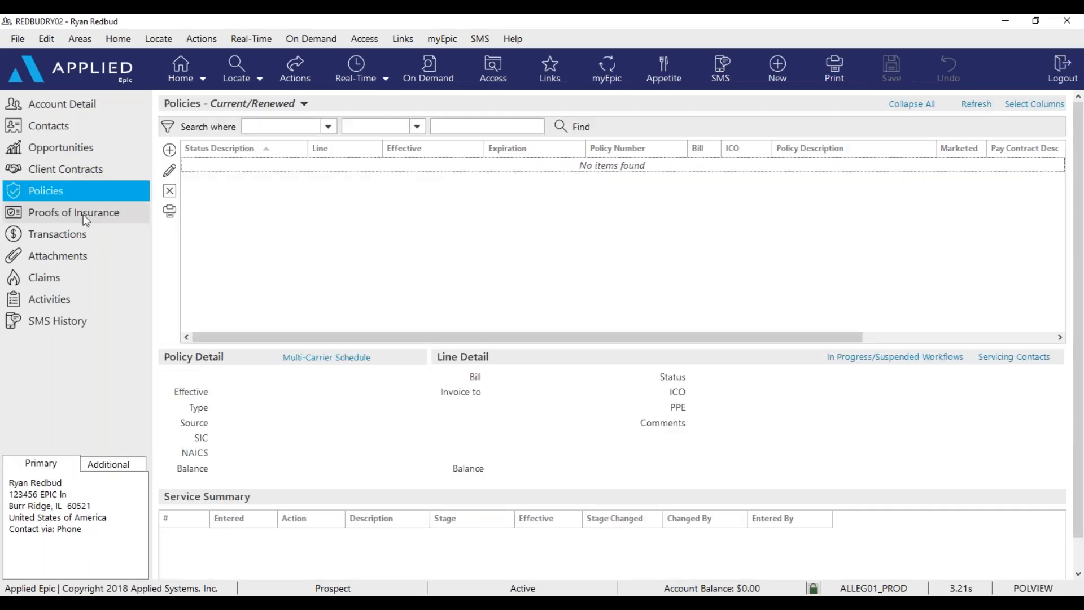
{"action": "left_click", "coordinate": [49, 298]}
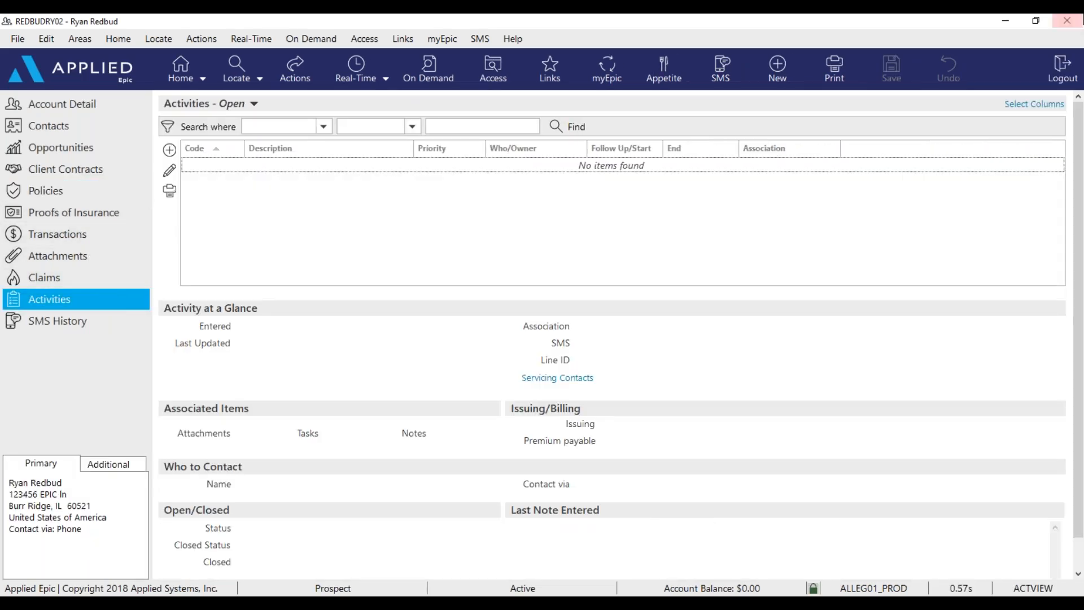
{"action": "left_click", "coordinate": [239, 69]}
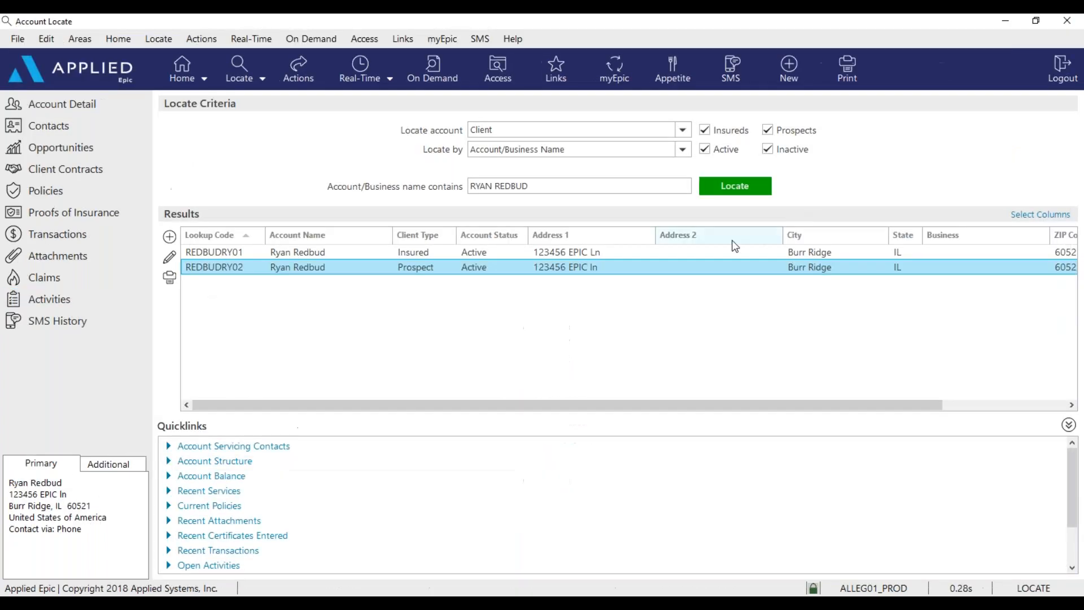
{"action": "mouse_move", "coordinate": [543, 294]}
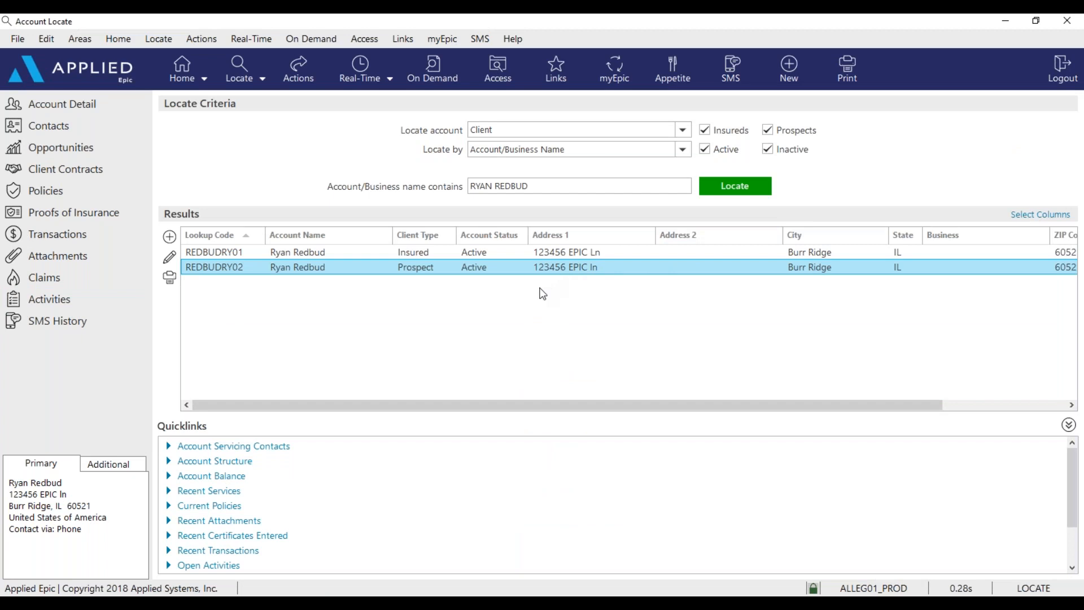
Step: Inactivate client REDBUDRY02 via Actions with reason DUPLICATE CUSTOMER and finish
{"action": "left_click", "coordinate": [298, 69]}
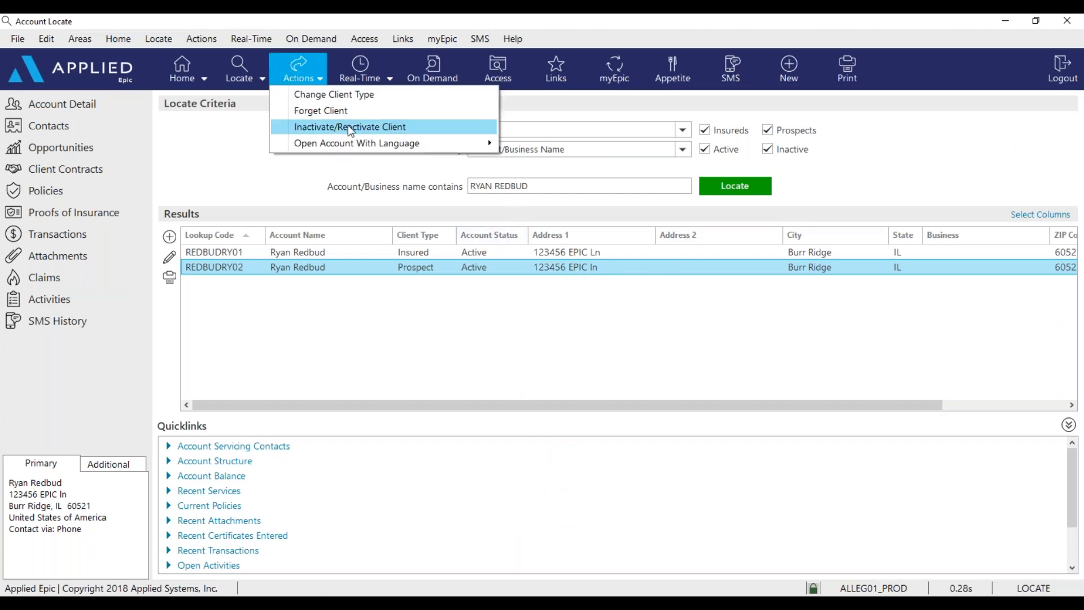
{"action": "left_click", "coordinate": [349, 127]}
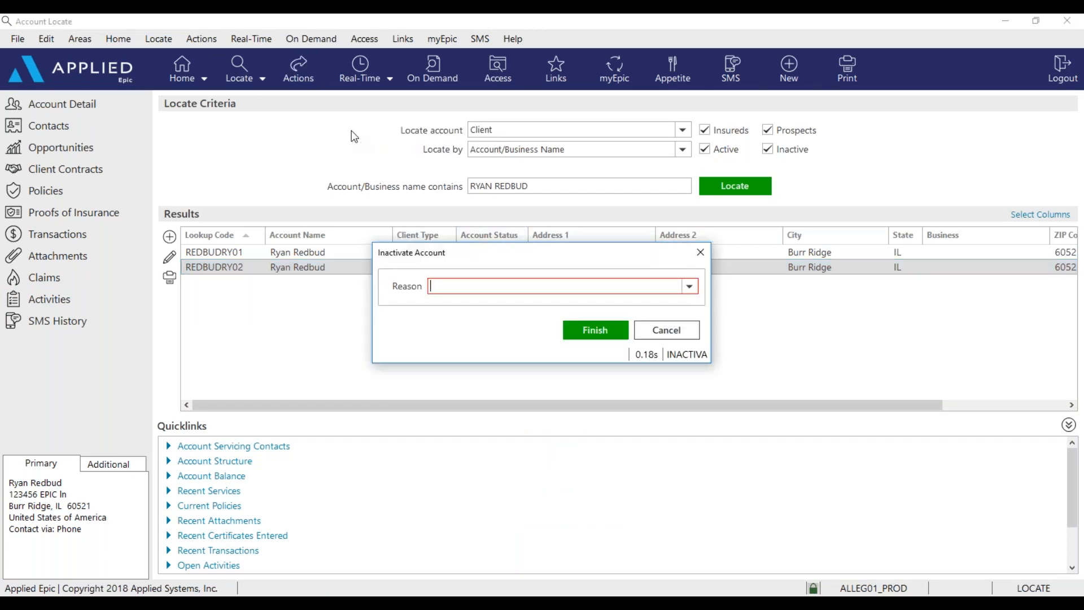
{"action": "left_click", "coordinate": [688, 286]}
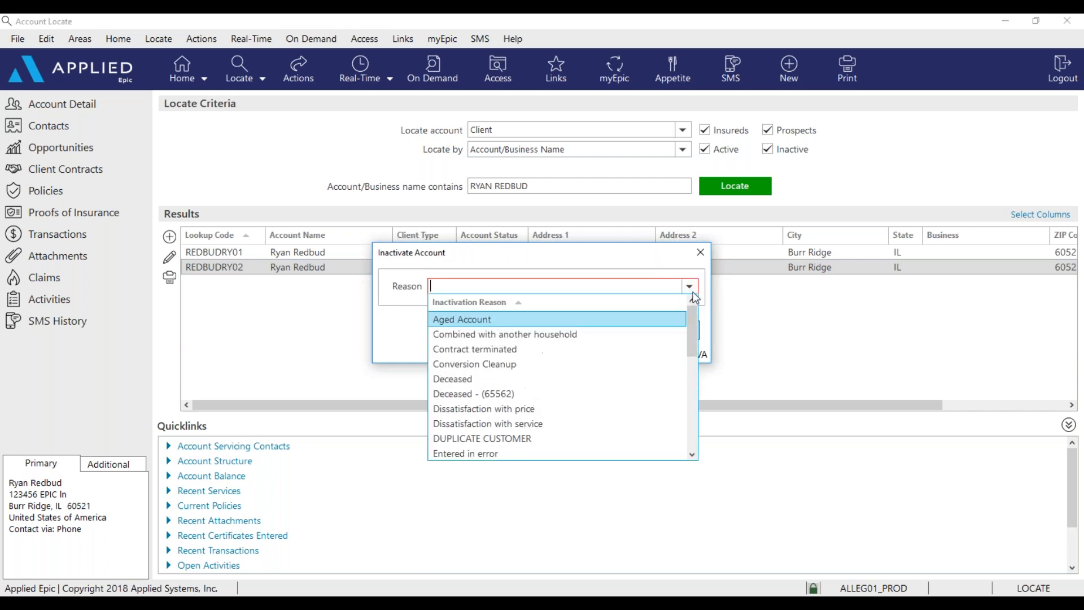
{"action": "left_click", "coordinate": [481, 439]}
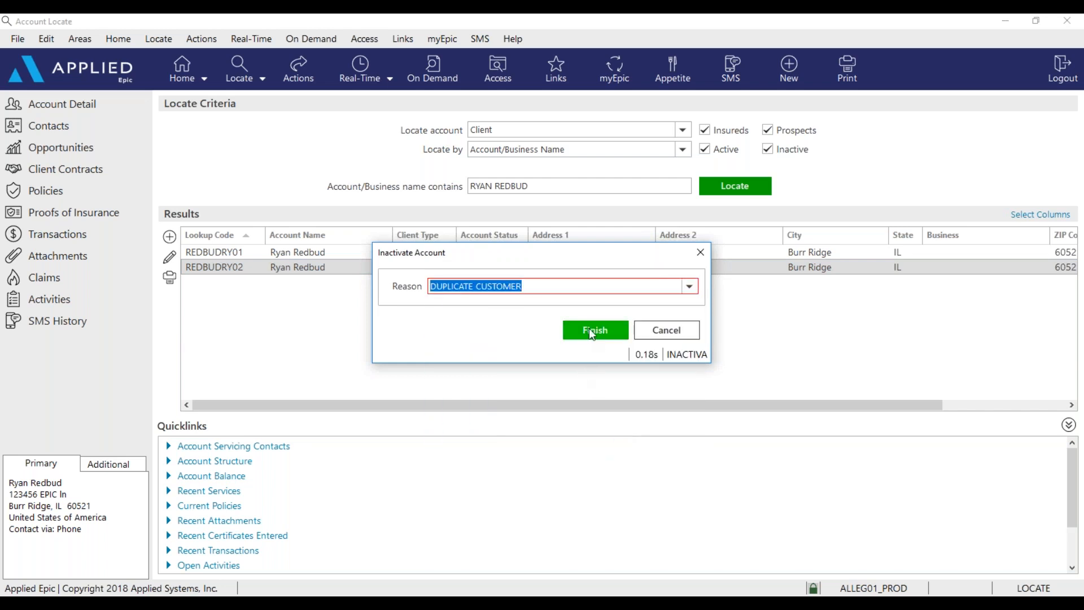
{"action": "left_click", "coordinate": [596, 330]}
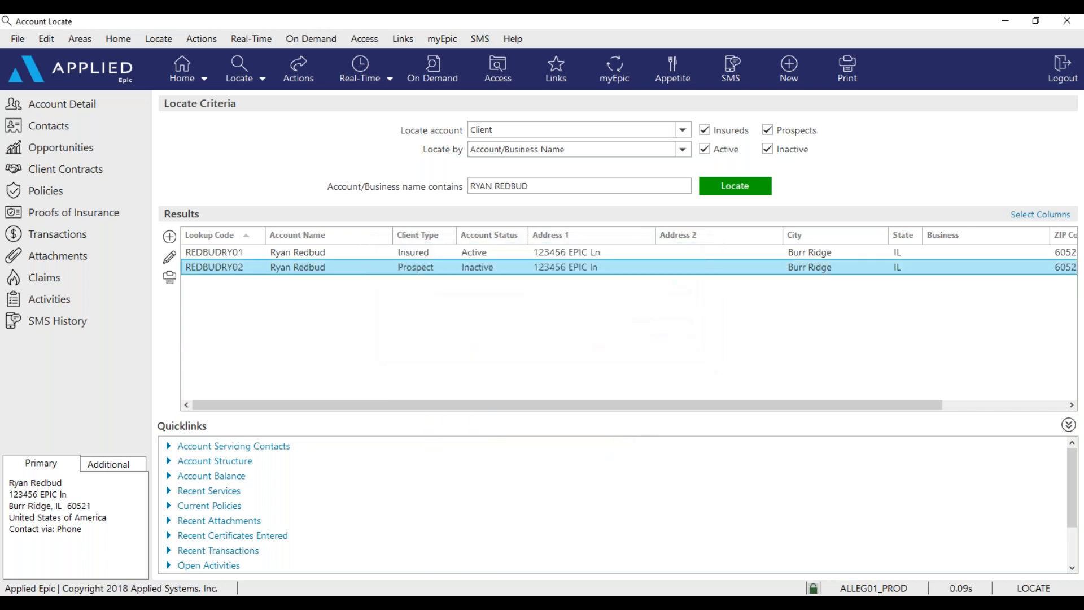
{"action": "mouse_move", "coordinate": [495, 281]}
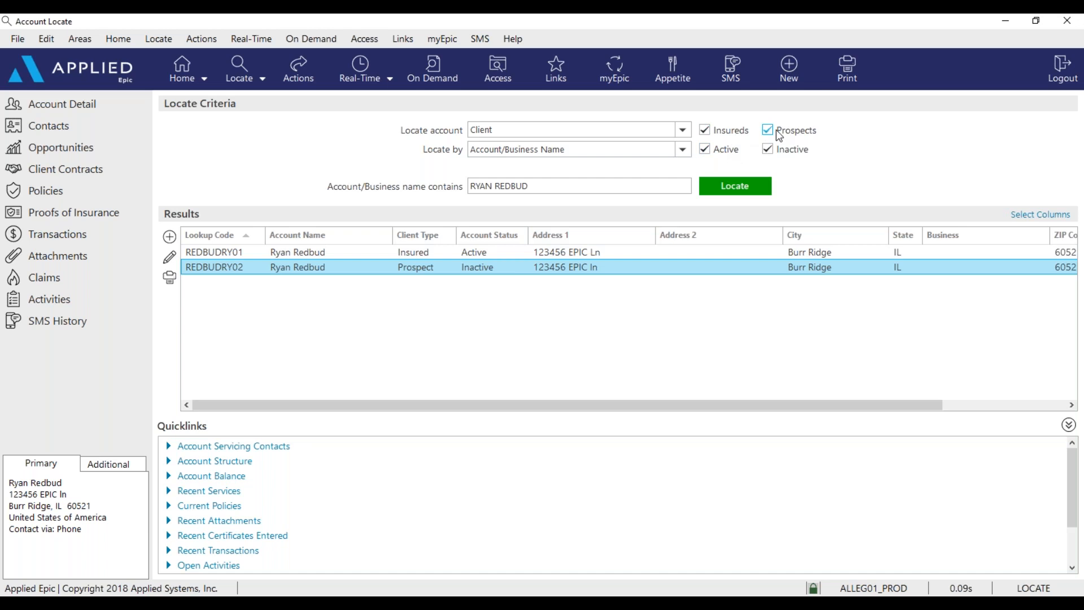
{"action": "mouse_move", "coordinate": [791, 159]}
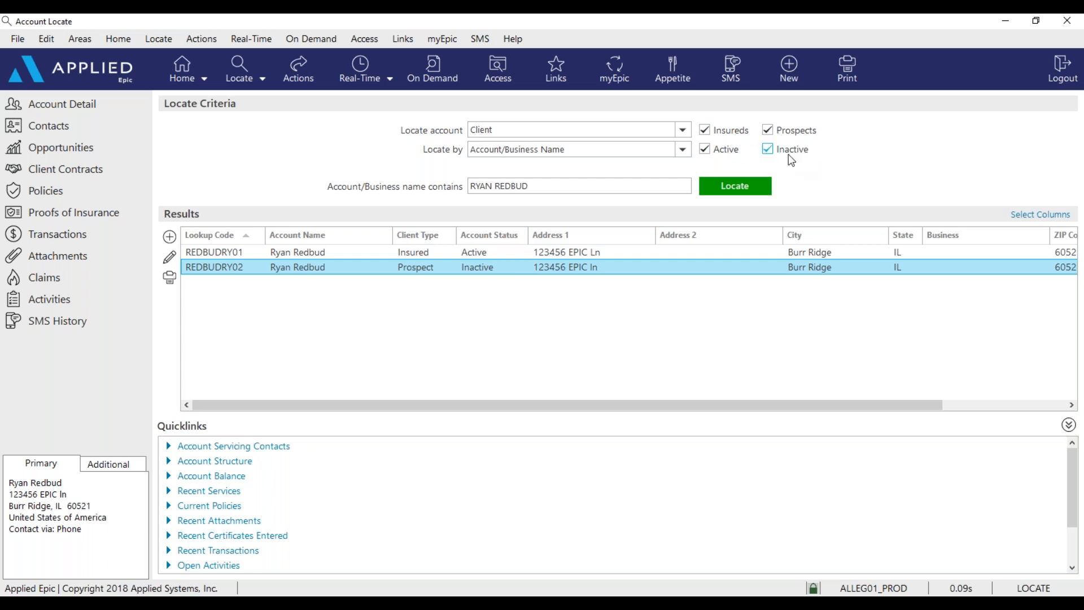
{"action": "left_click", "coordinate": [768, 149]}
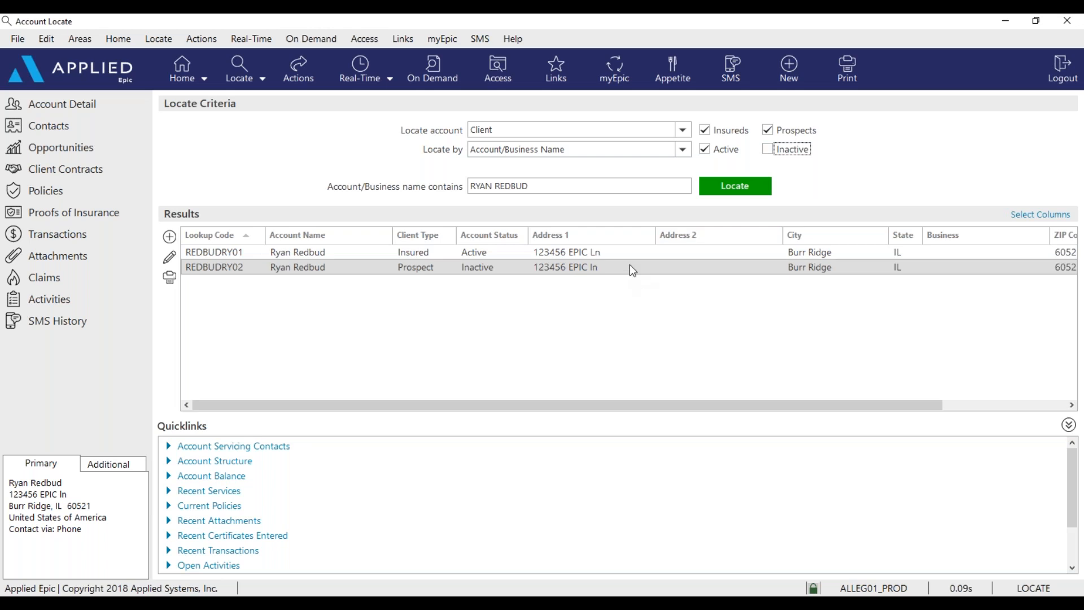
{"action": "mouse_move", "coordinate": [735, 185]}
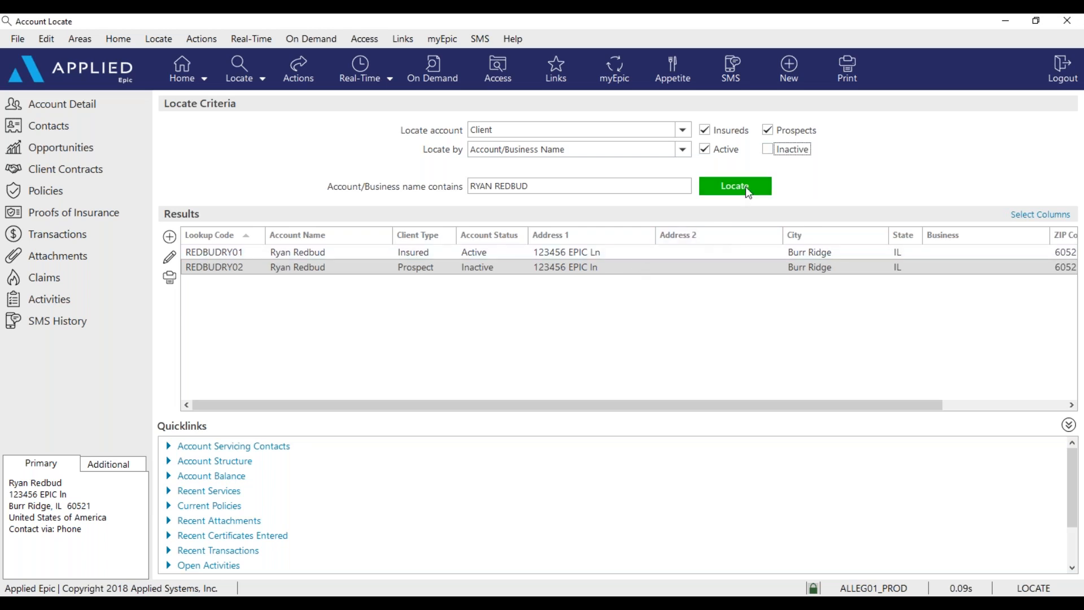
{"action": "left_click", "coordinate": [734, 187]}
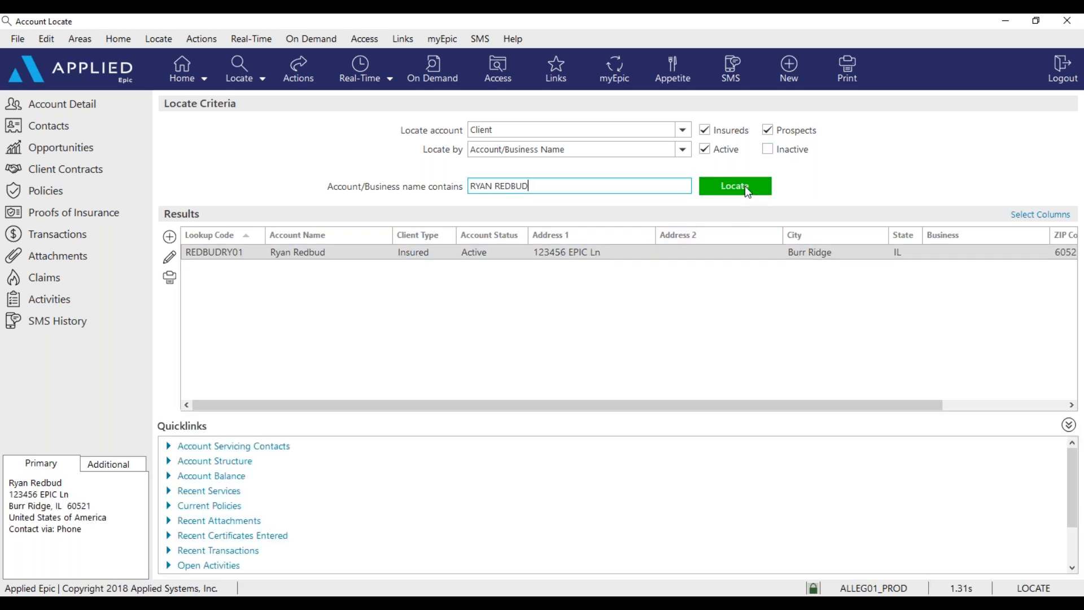
{"action": "mouse_move", "coordinate": [461, 271]}
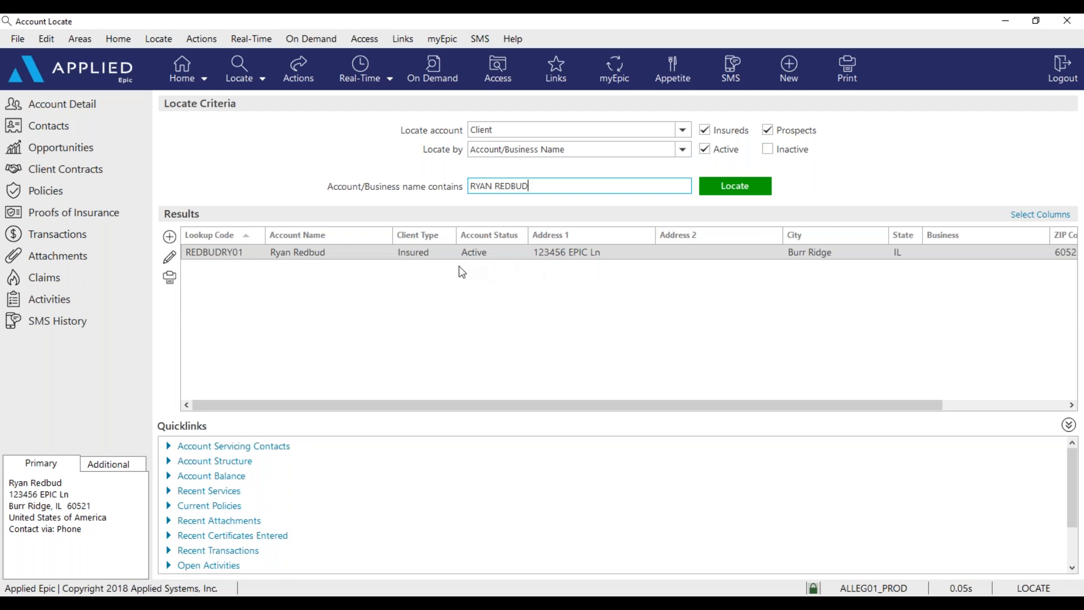
{"action": "mouse_move", "coordinate": [443, 314]}
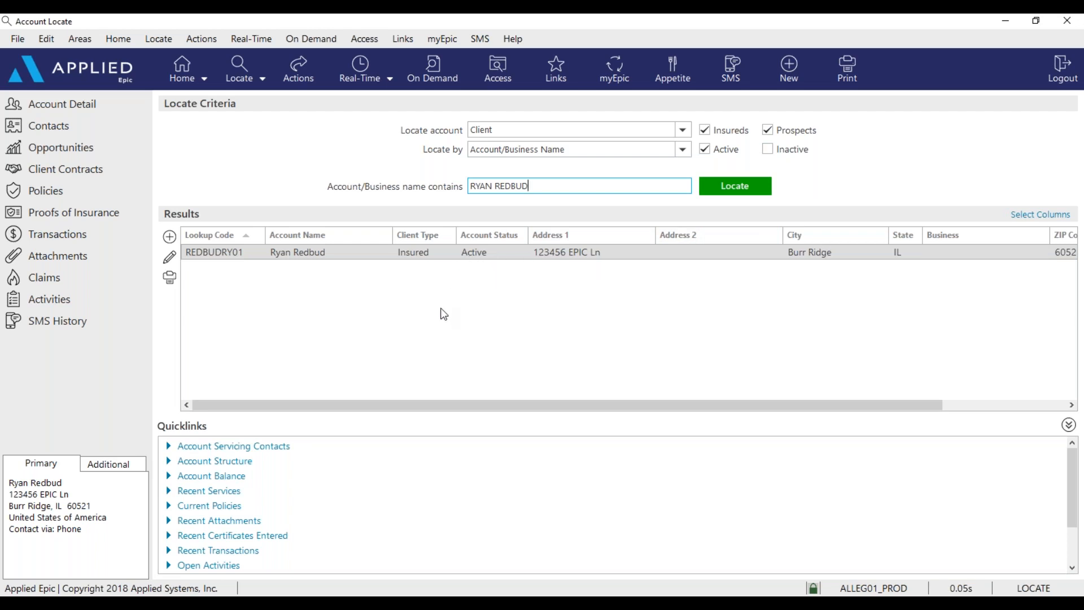
{"action": "mouse_move", "coordinate": [469, 327]}
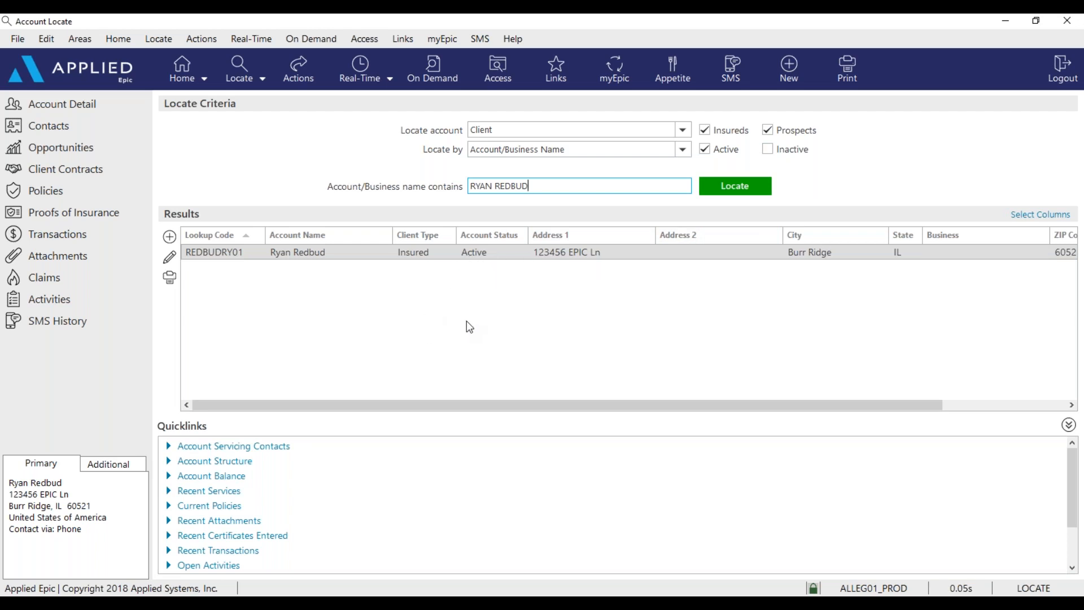
{"action": "mouse_move", "coordinate": [280, 340]}
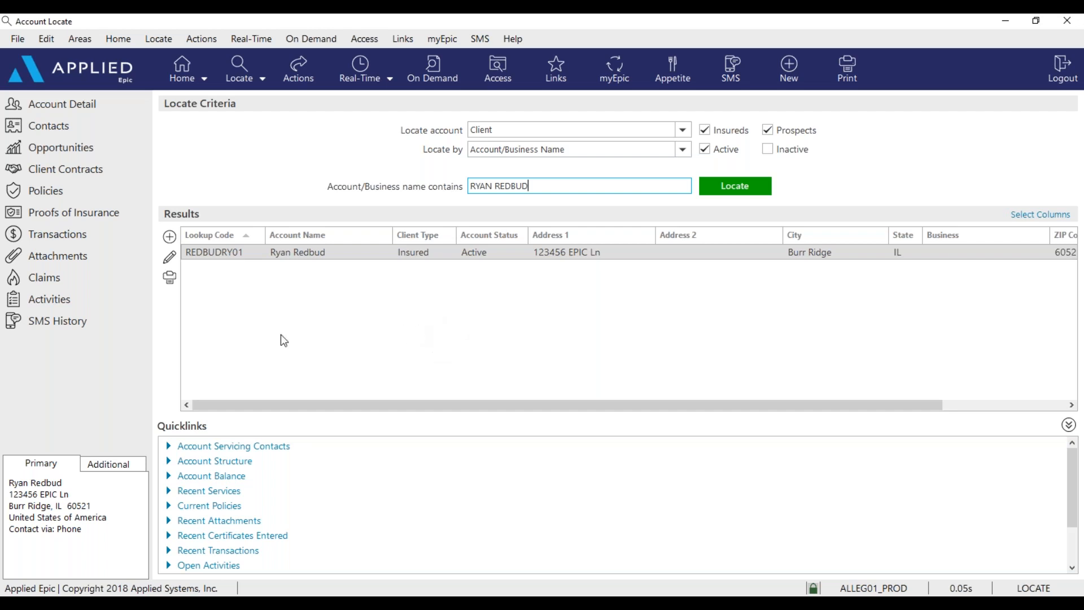